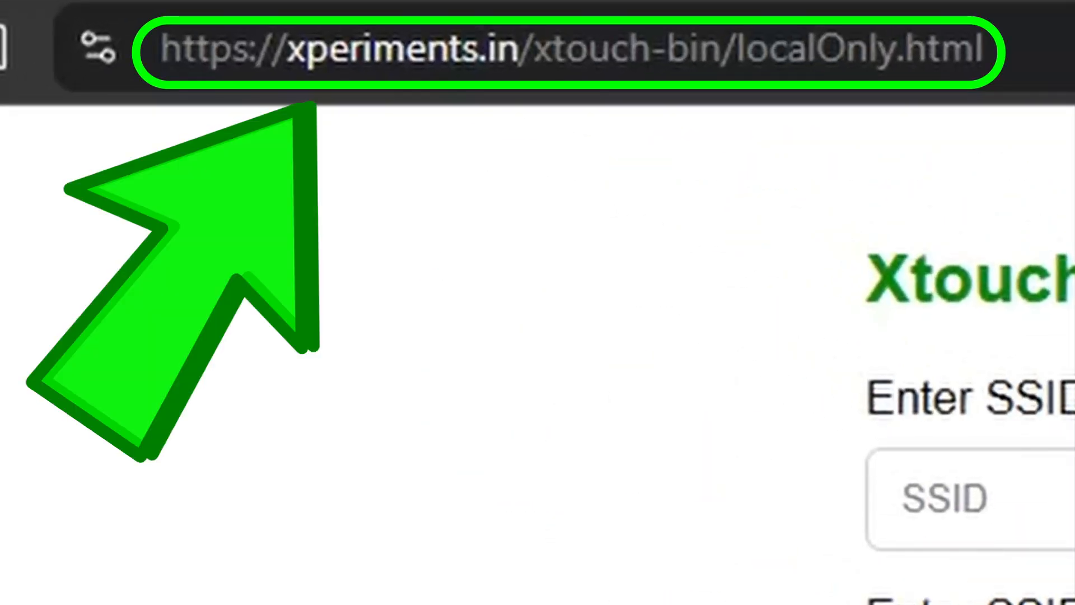
{"action": "left_click", "coordinate": [968, 497]}
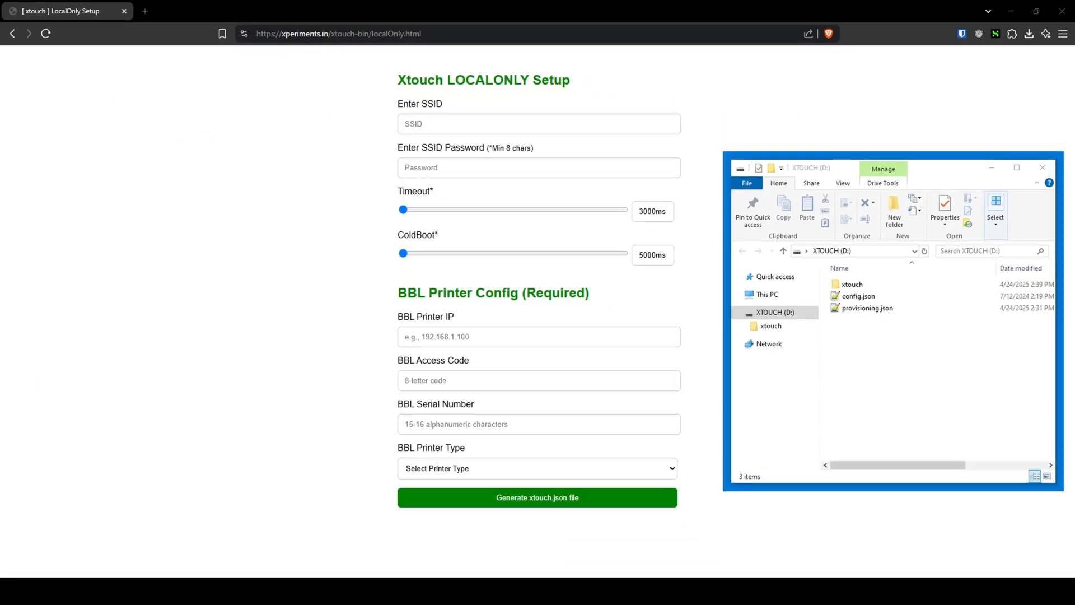
{"action": "mouse_move", "coordinate": [186, 422]}
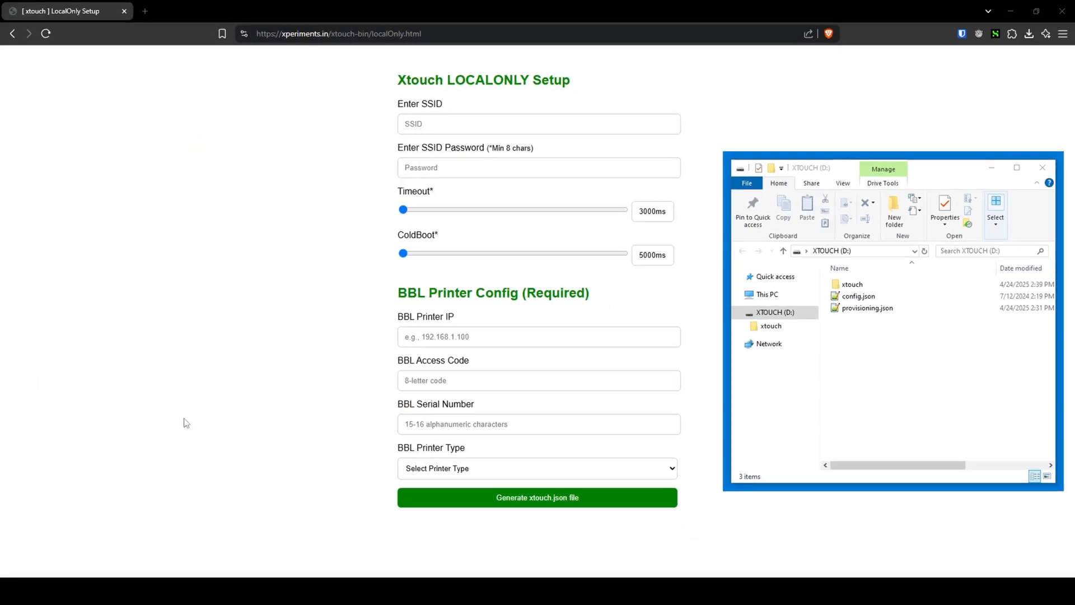
{"action": "left_click", "coordinate": [538, 123]}
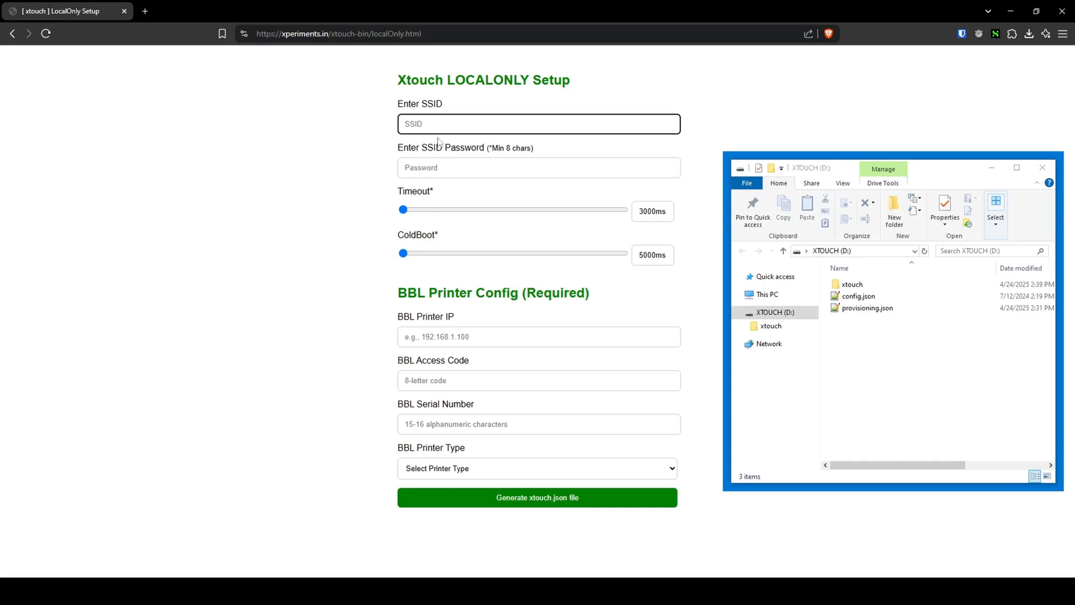
{"action": "left_click", "coordinate": [538, 167]}
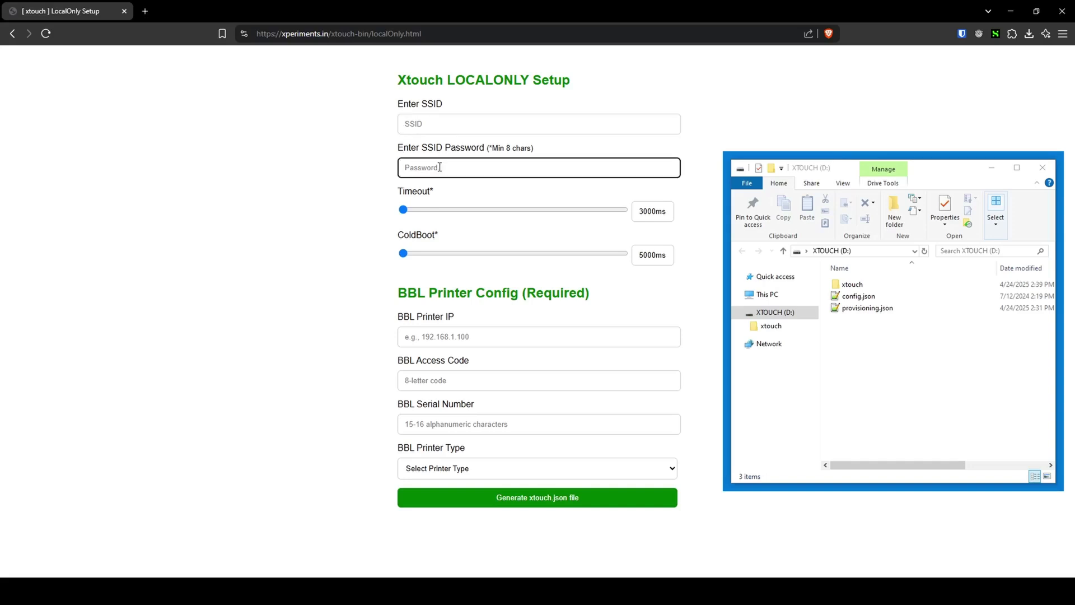
{"action": "mouse_move", "coordinate": [424, 336]}
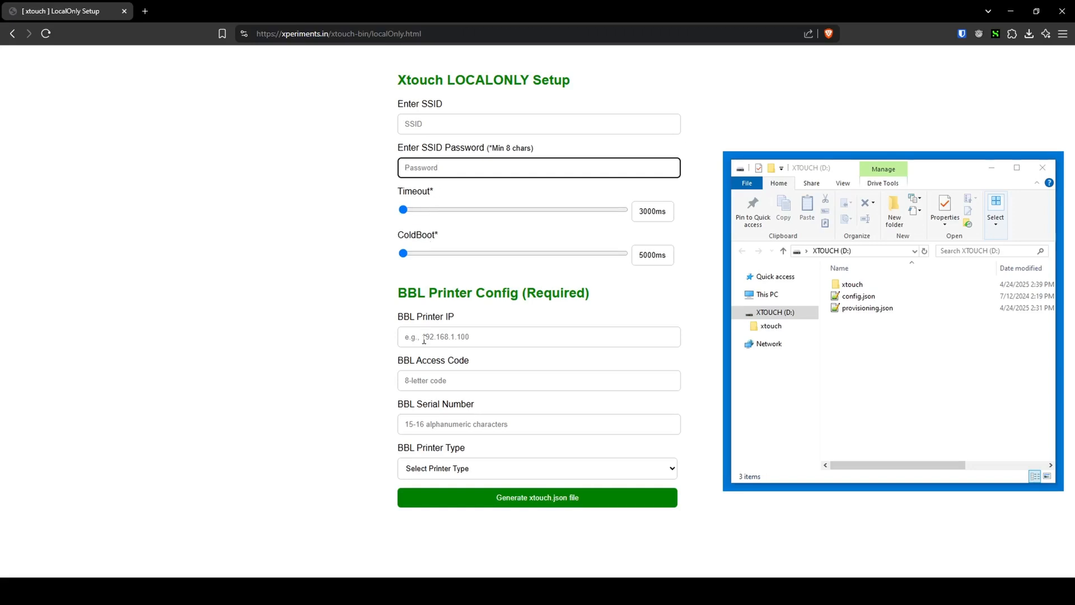
{"action": "left_click", "coordinate": [539, 337]}
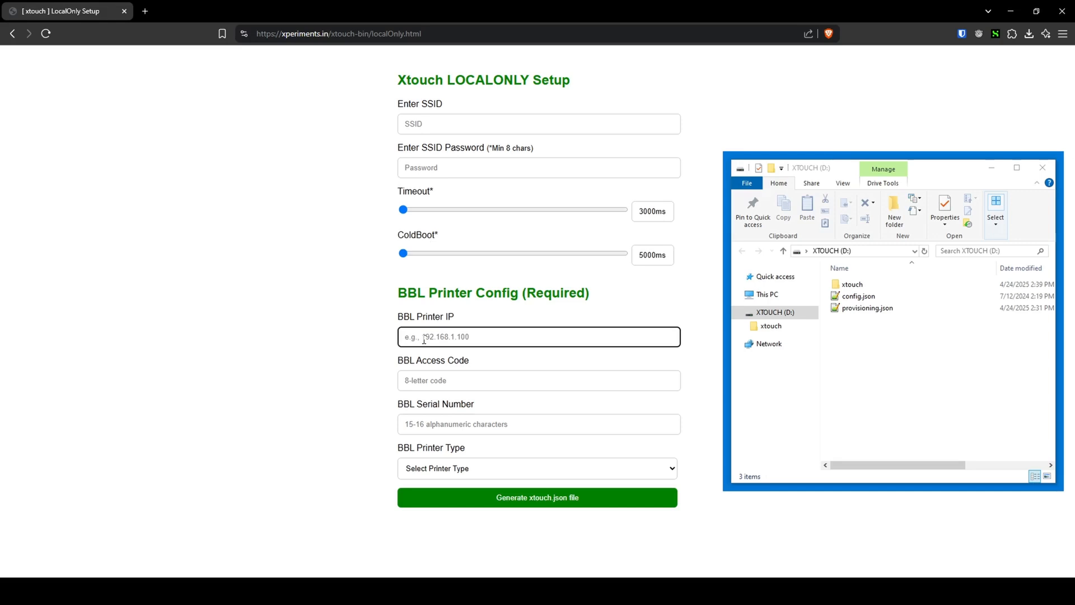
{"action": "left_click", "coordinate": [539, 381]}
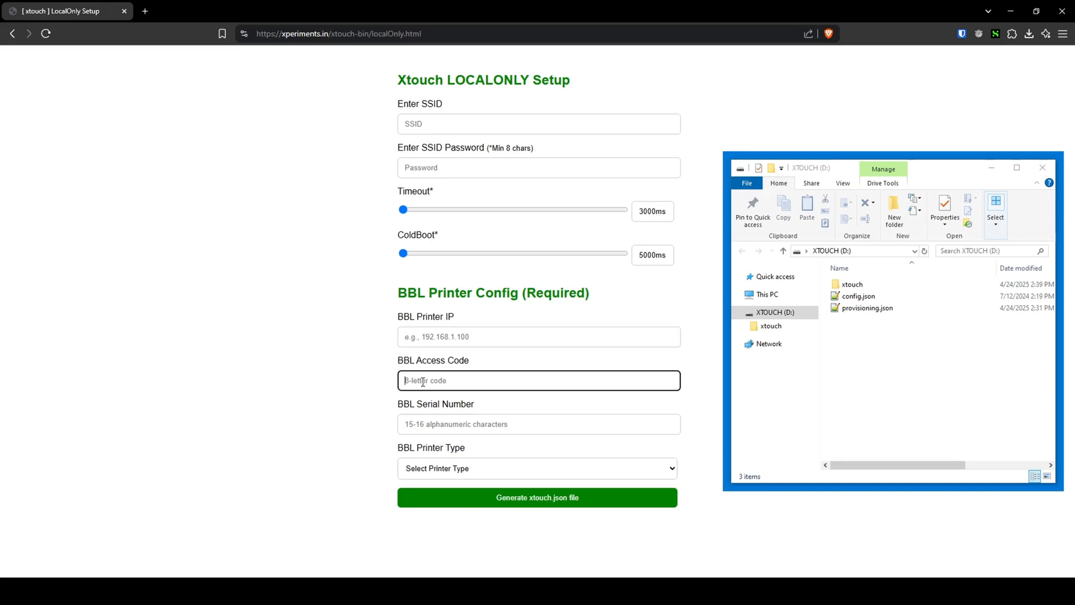
{"action": "left_click", "coordinate": [539, 424]}
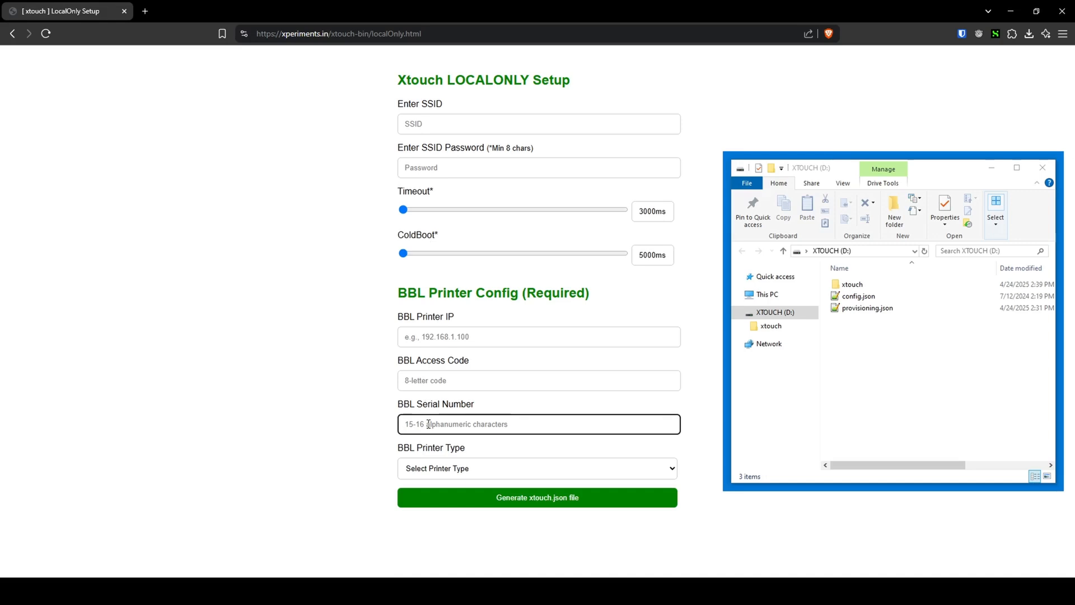
- Choose P1S as the BBL printer type, generate xtouch.json and save it to XTOUCH (D:)
{"action": "left_click", "coordinate": [537, 468]}
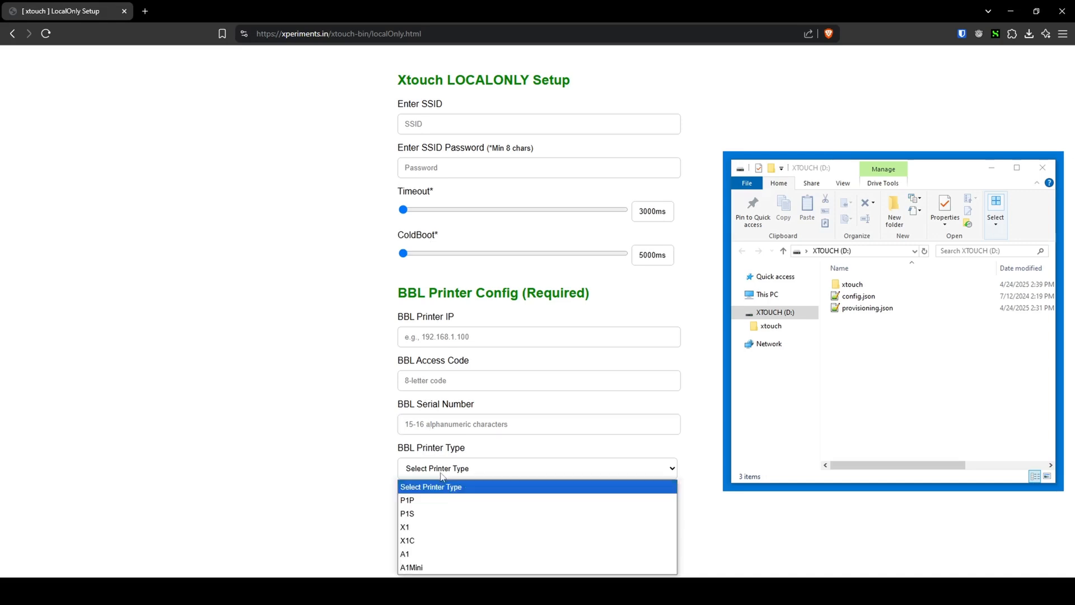
{"action": "mouse_move", "coordinate": [445, 528]}
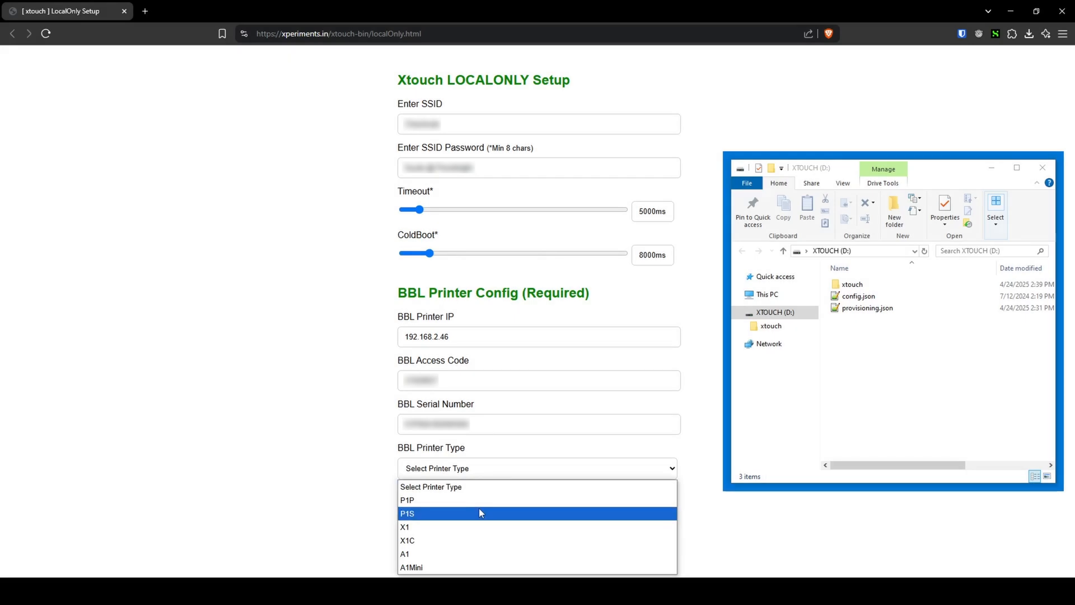
{"action": "left_click", "coordinate": [407, 513]}
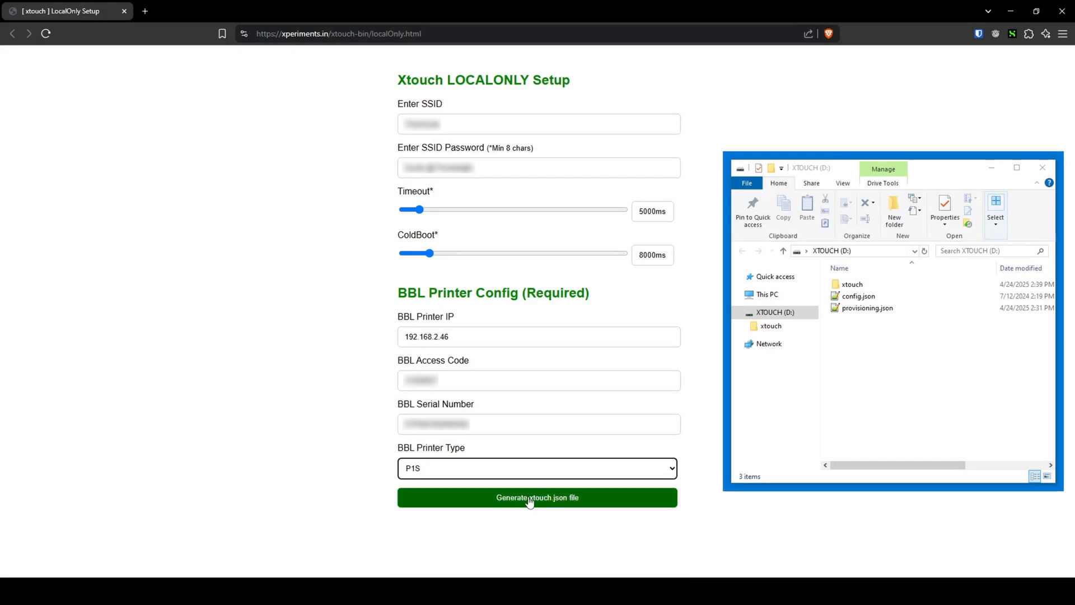
{"action": "left_click", "coordinate": [537, 498]}
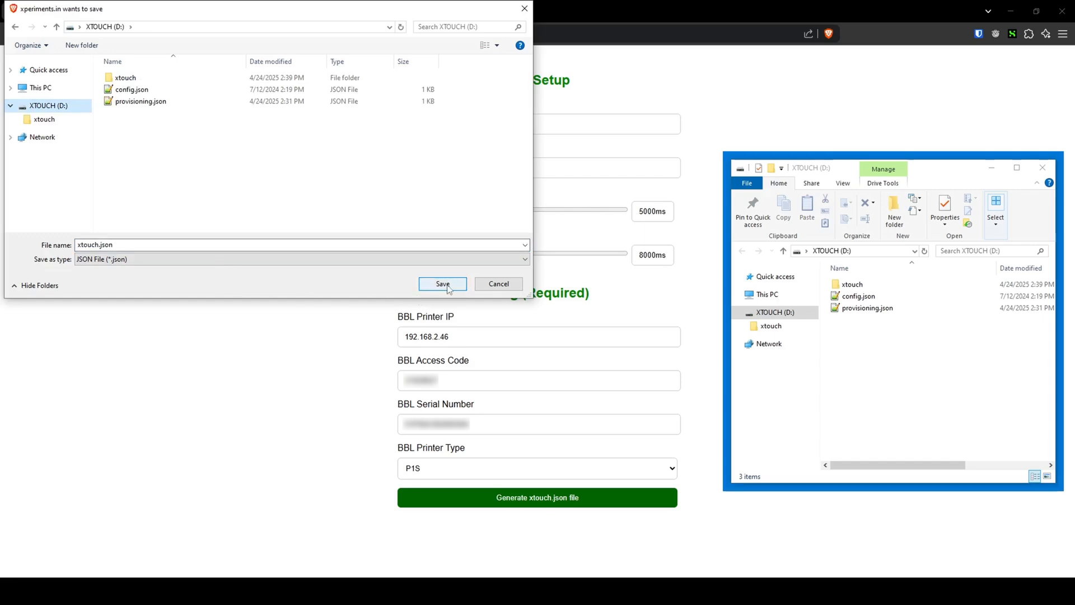
{"action": "left_click", "coordinate": [442, 284]}
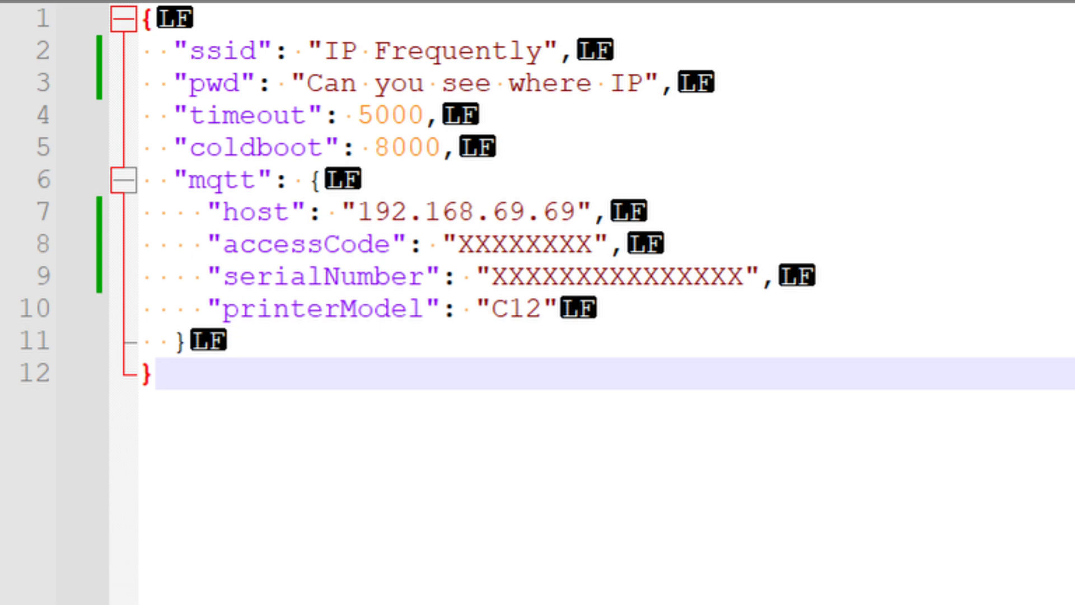